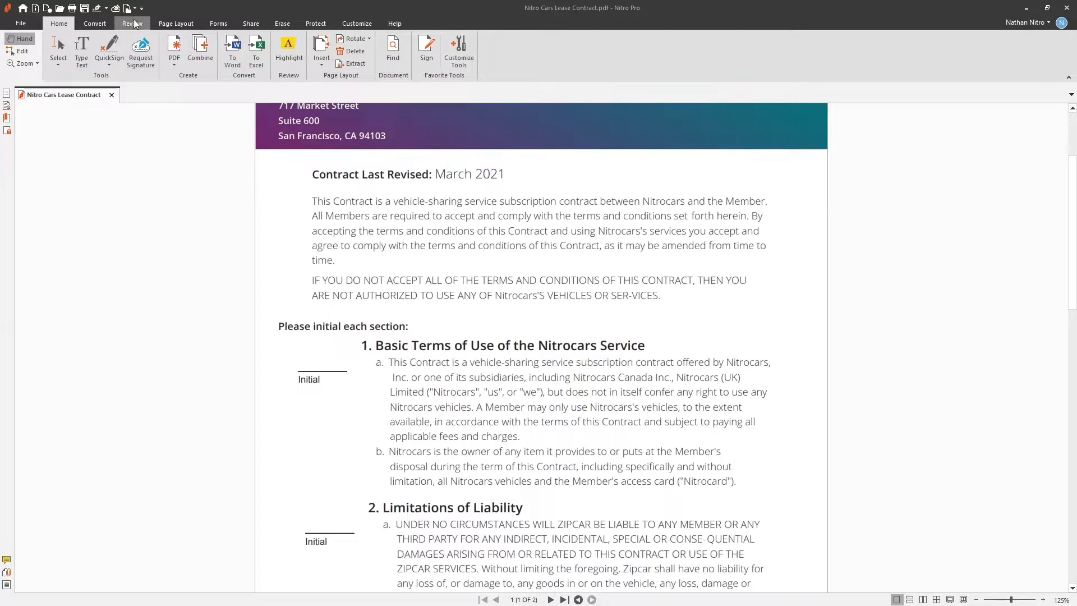
Step: Add a sticky note 'Please review.' beside the all-caps warning paragraph and reselect it
left_click(133, 22)
type("Please review.")
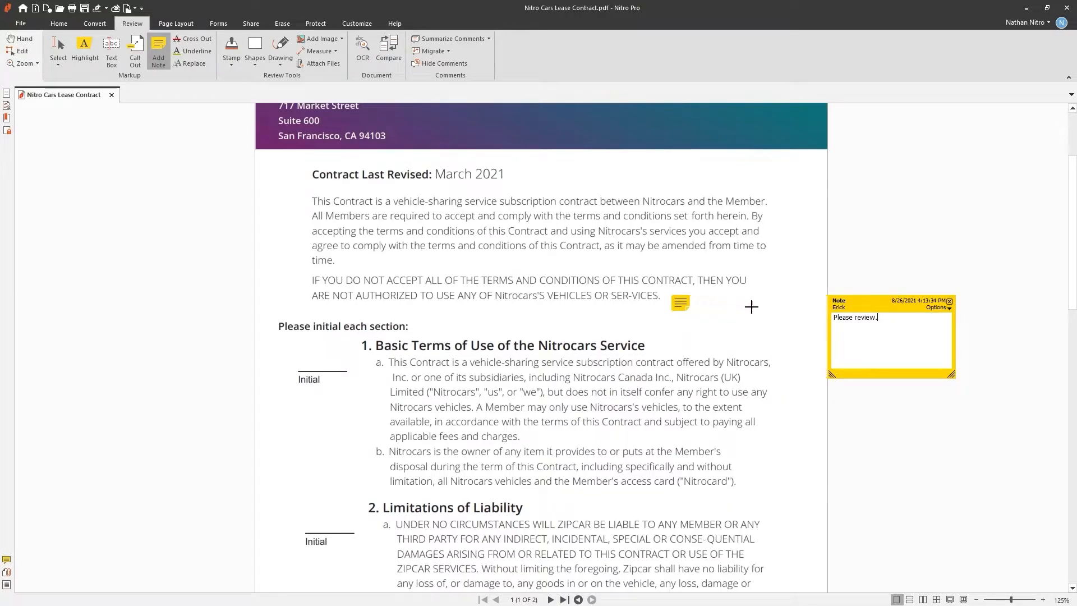
left_click(949, 301)
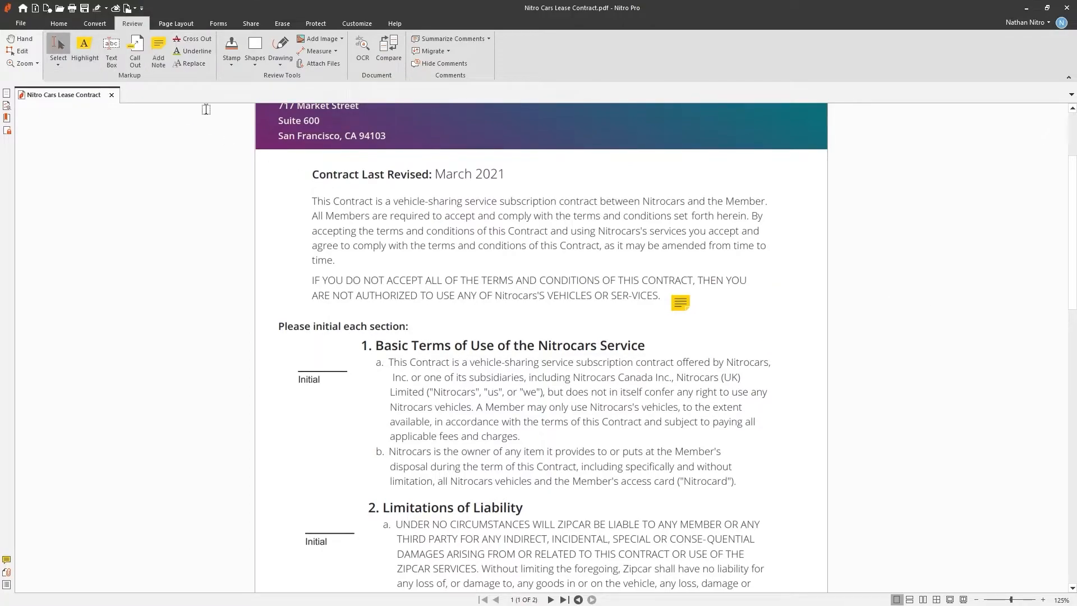
left_click(680, 303)
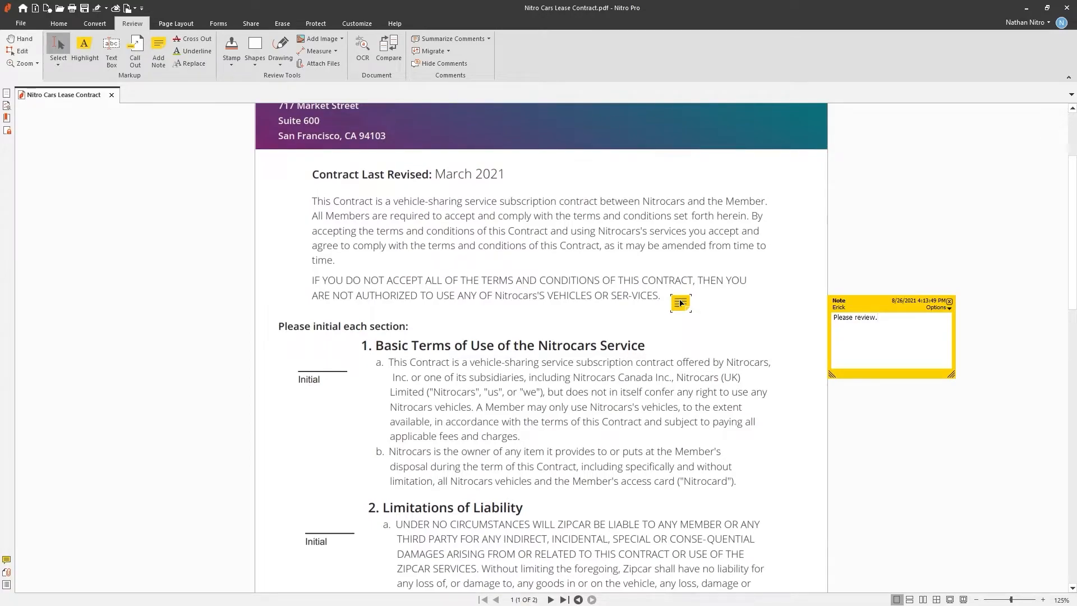
mouse_move(350, 209)
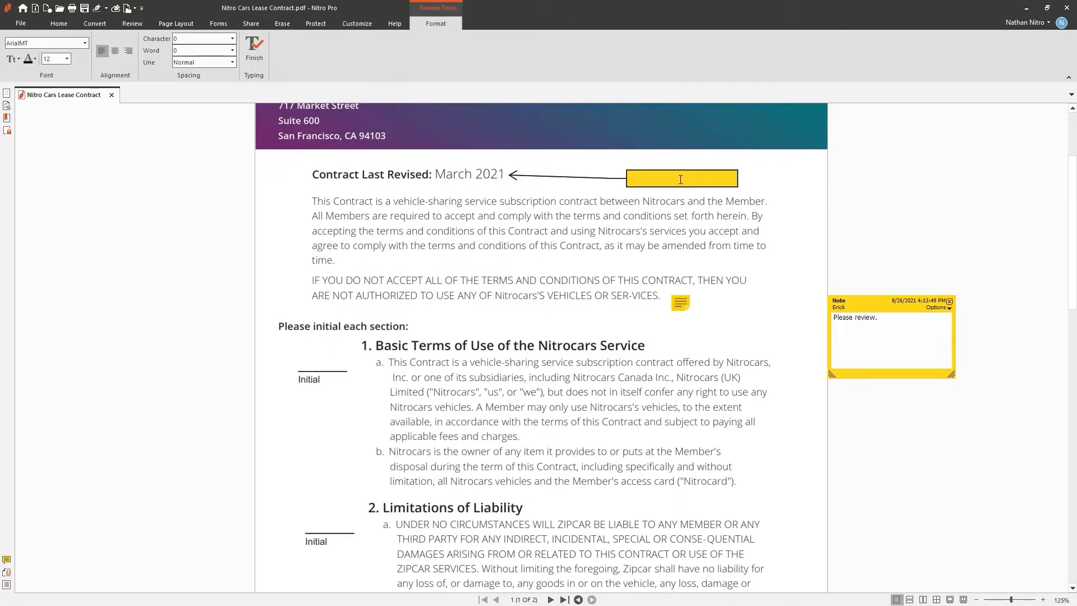
Step: Fill the callout at the March 2021 revision date with 'Check date.'
type("Check d")
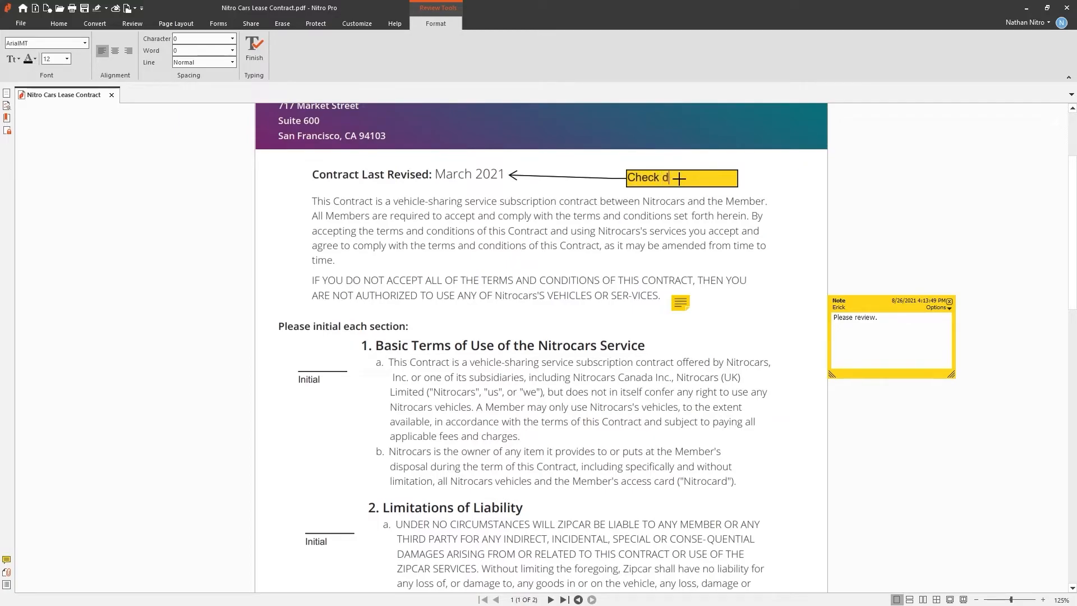
type("ate.")
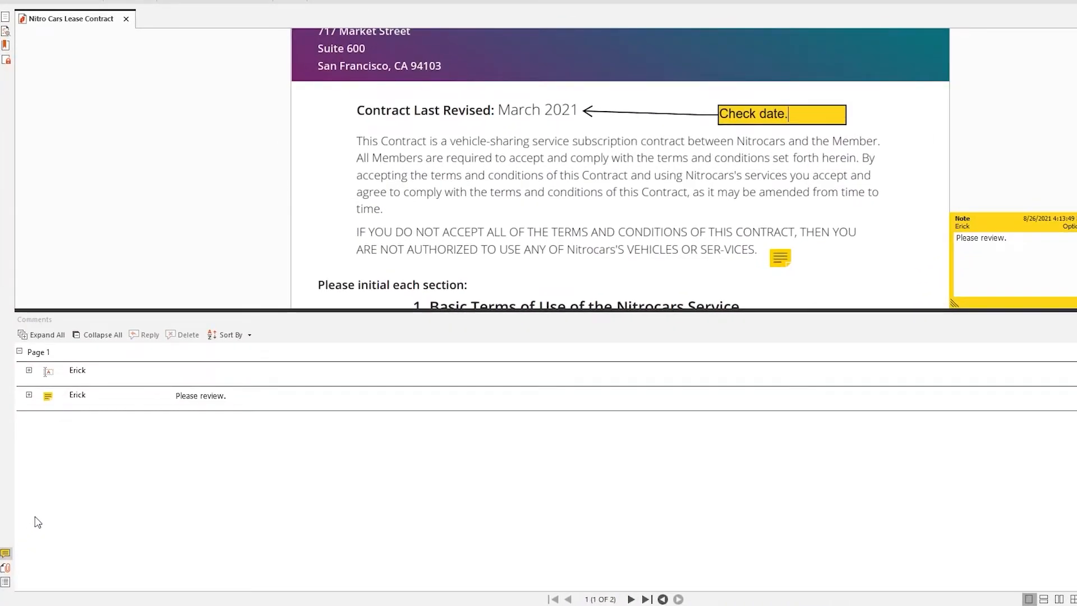
Step: Commit the callout so the Comments pane lists 'Check date.' and 'Please review.'
left_click(77, 371)
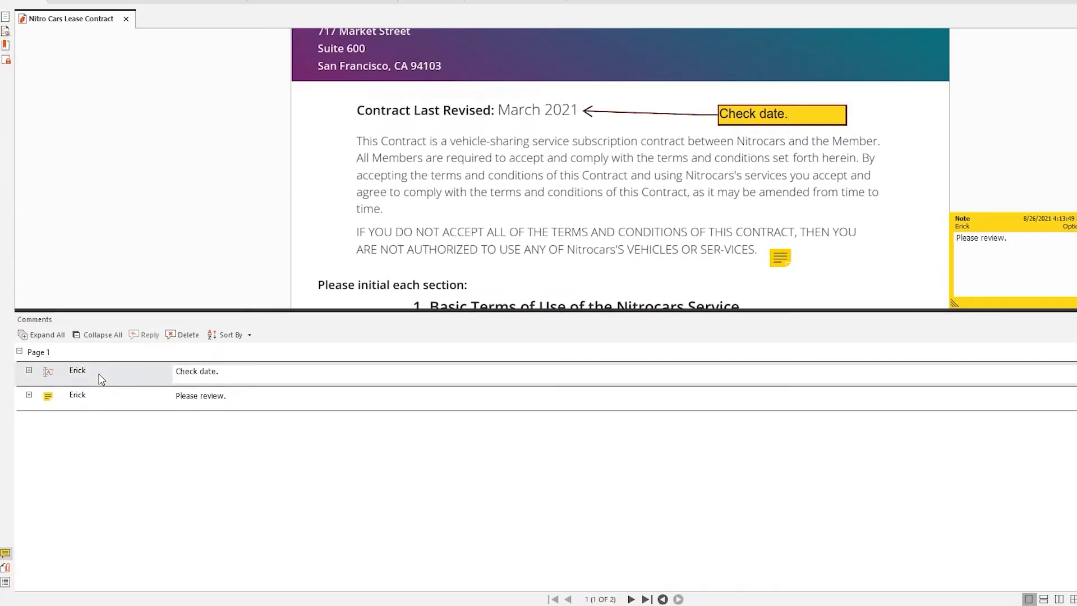
mouse_move(99, 403)
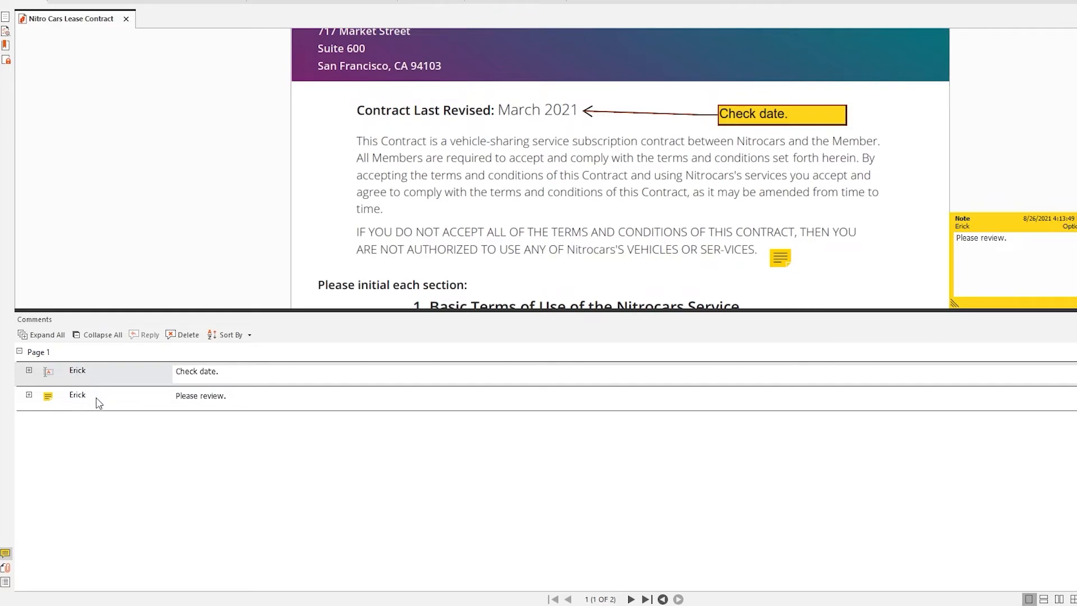